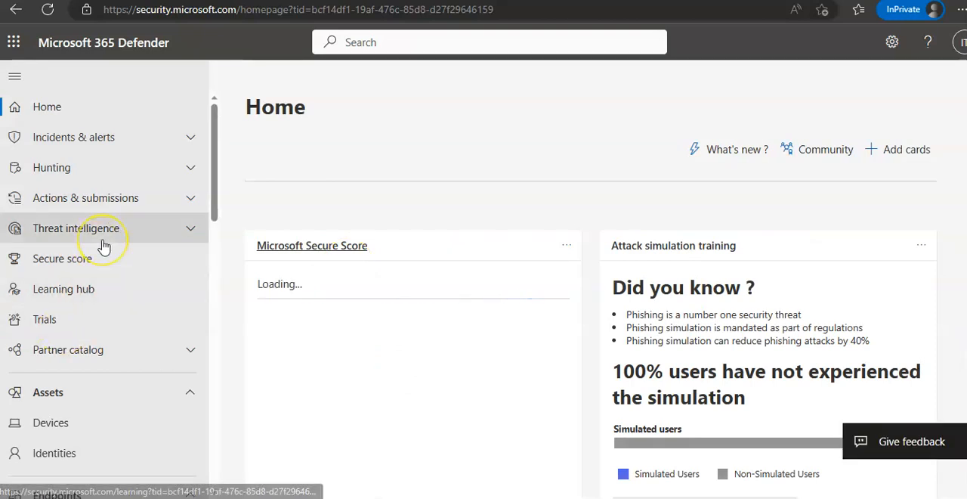
- Dismiss the security center welcome message and the guided tour tip
{"action": "scroll", "scroll_direction": "down", "scroll_amount": 3}
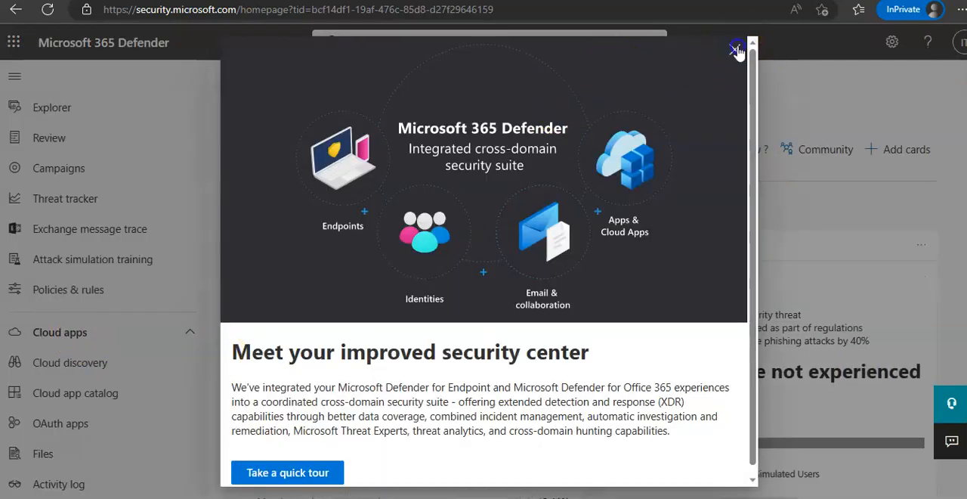
{"action": "left_click", "coordinate": [736, 48]}
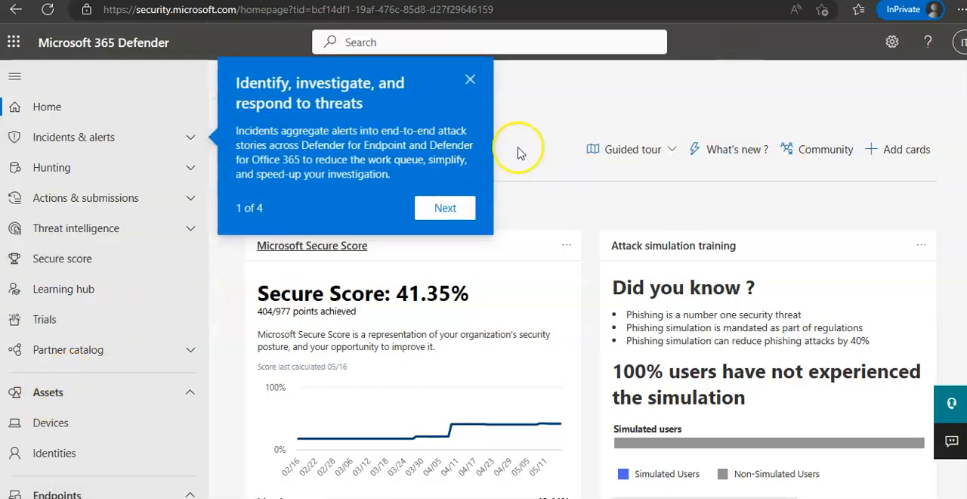
{"action": "left_click", "coordinate": [470, 79]}
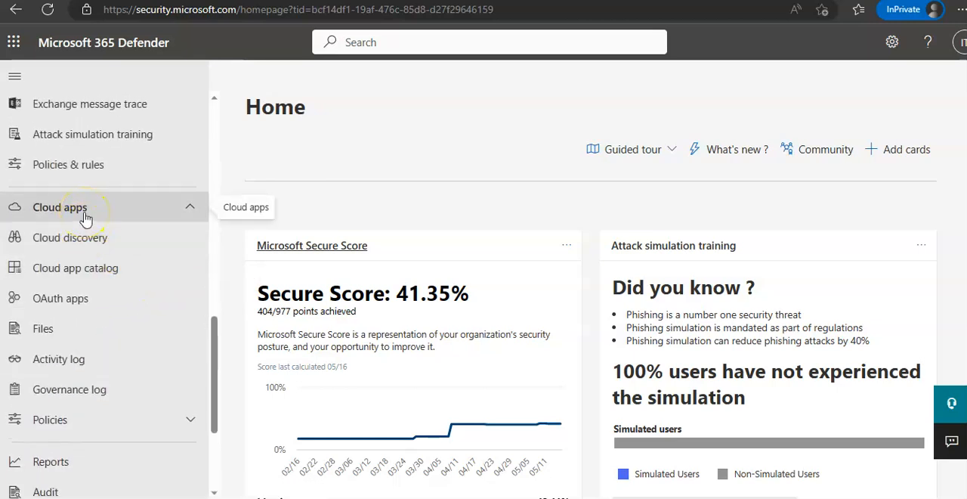
{"action": "mouse_move", "coordinate": [90, 298]}
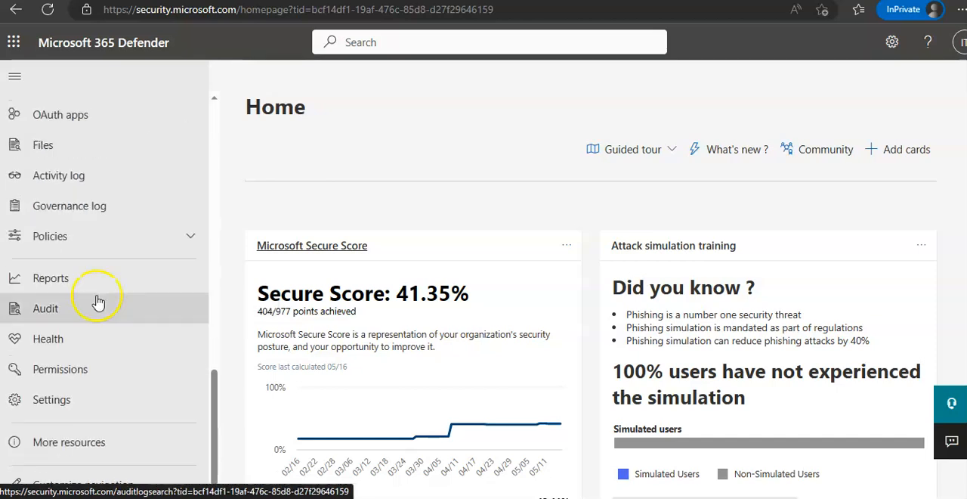
- Go to Settings > Cloud Apps and select App Connectors under Connected apps
{"action": "left_click", "coordinate": [51, 399]}
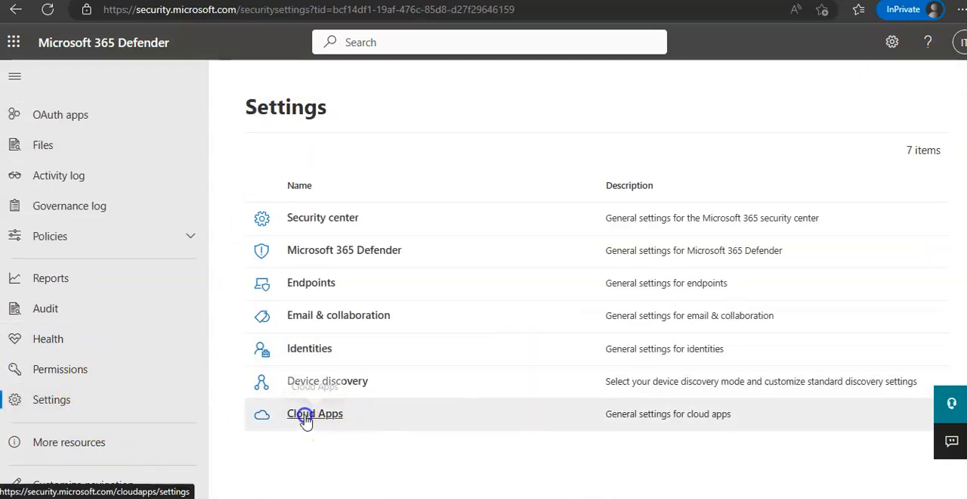
{"action": "left_click", "coordinate": [314, 413]}
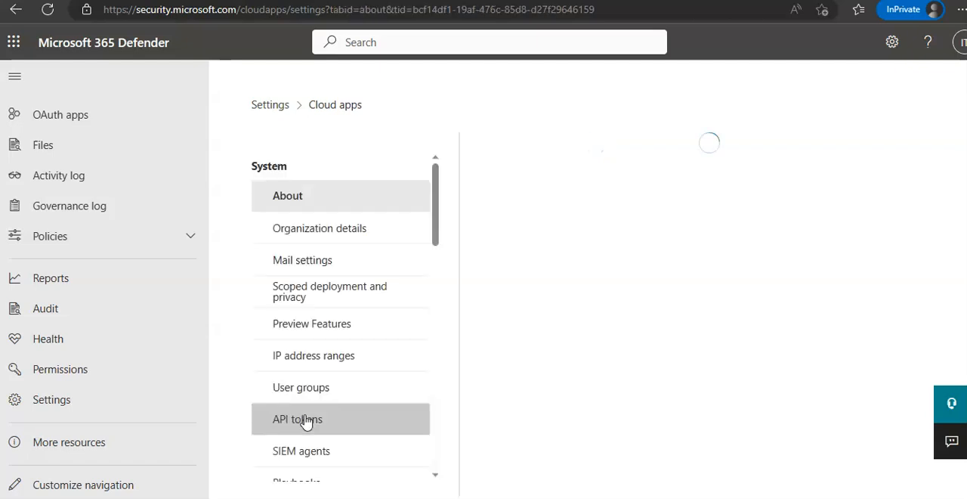
{"action": "mouse_move", "coordinate": [179, 308]}
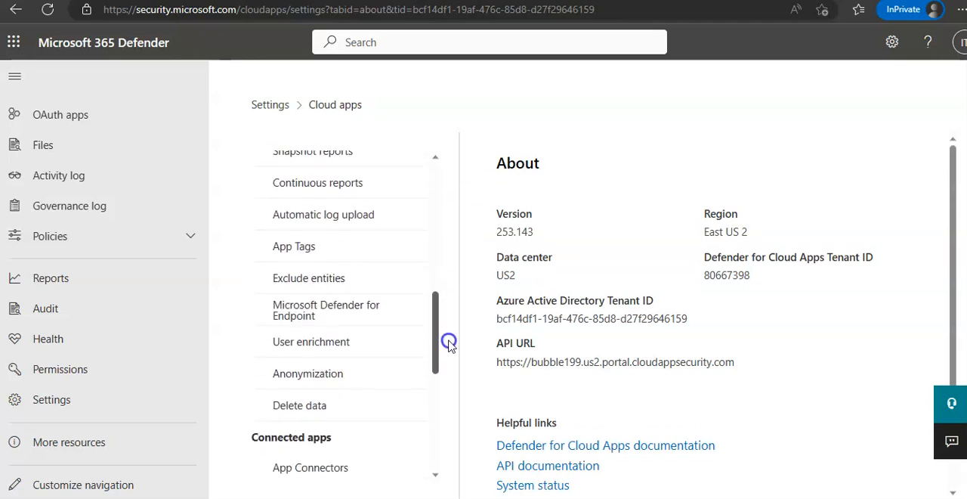
{"action": "scroll", "scroll_direction": "down", "scroll_amount": 3}
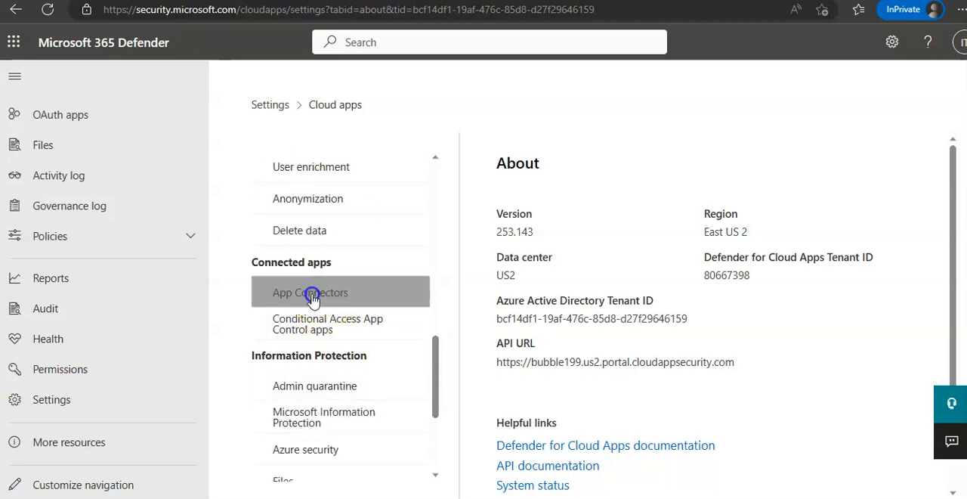
{"action": "left_click", "coordinate": [311, 292]}
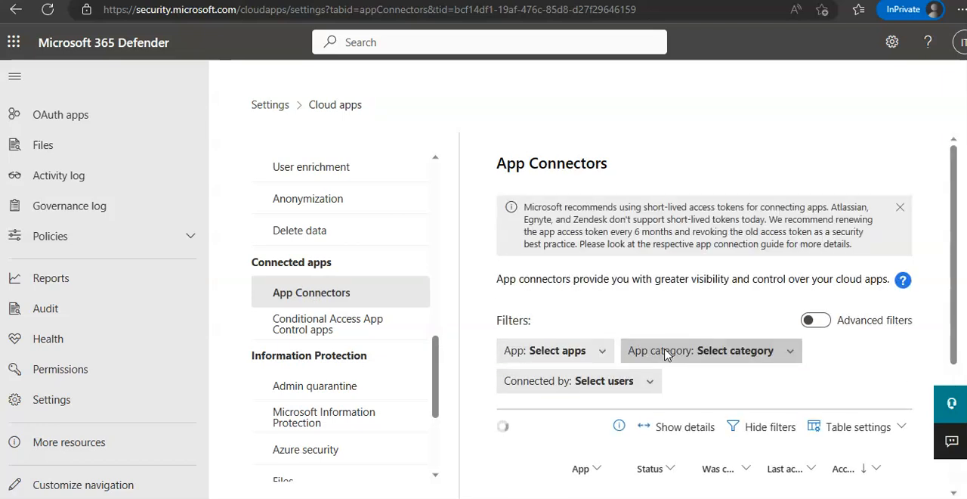
{"action": "mouse_move", "coordinate": [696, 306]}
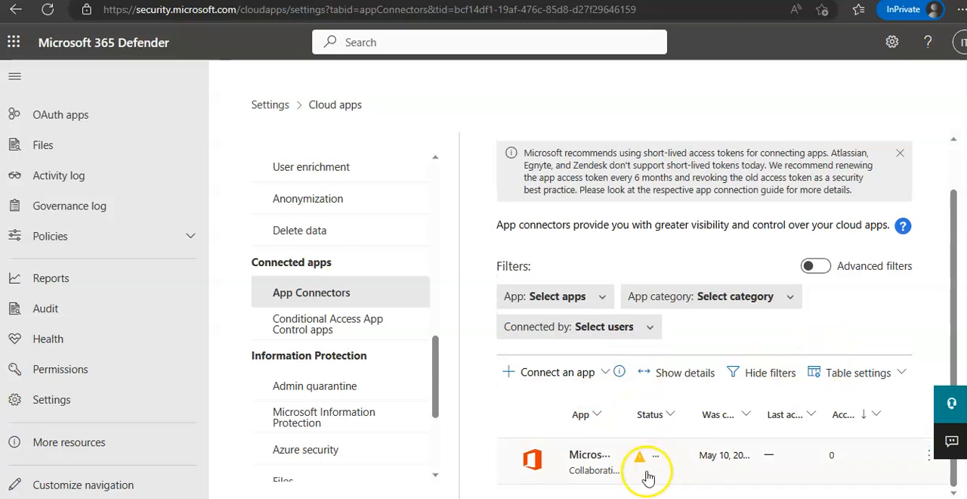
{"action": "mouse_move", "coordinate": [557, 372]}
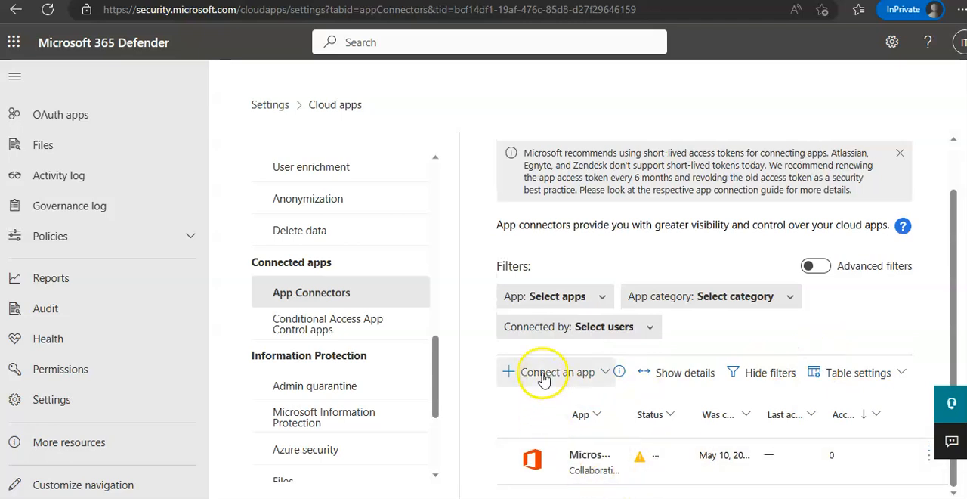
{"action": "left_click", "coordinate": [557, 371]}
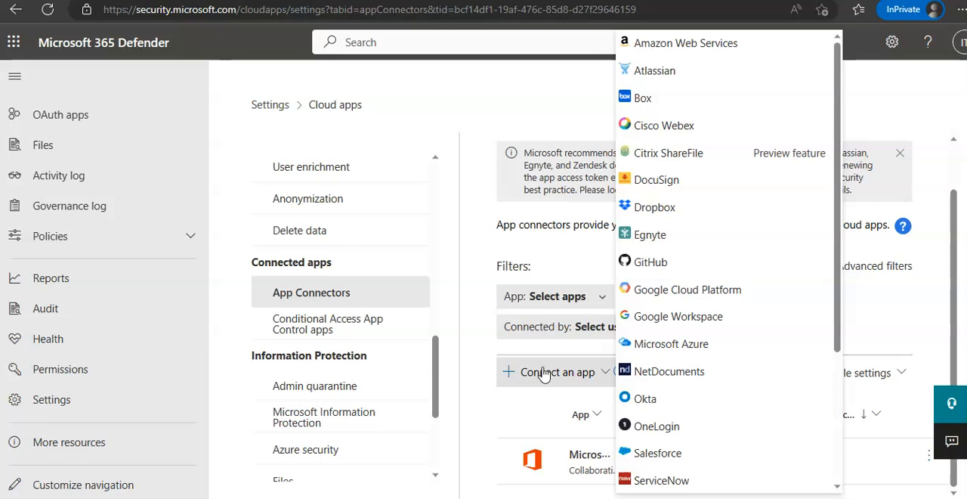
{"action": "mouse_move", "coordinate": [674, 70]}
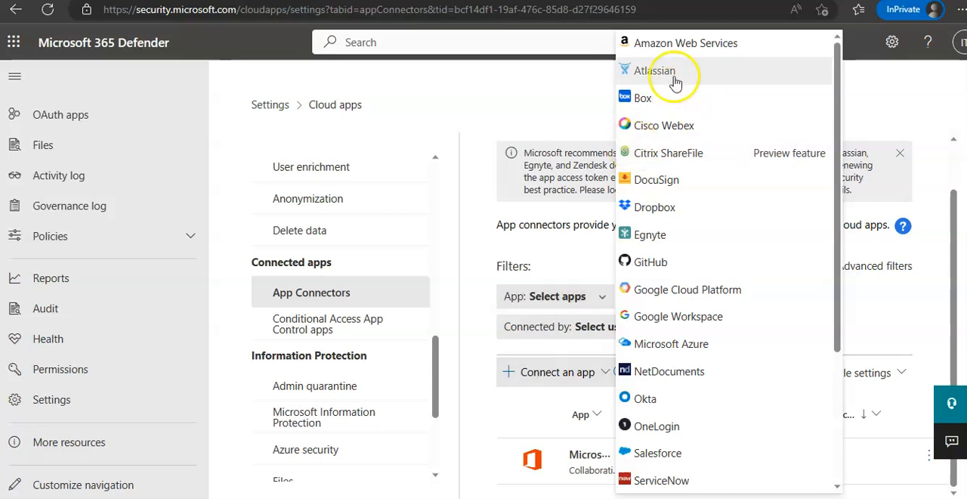
{"action": "mouse_move", "coordinate": [656, 78]}
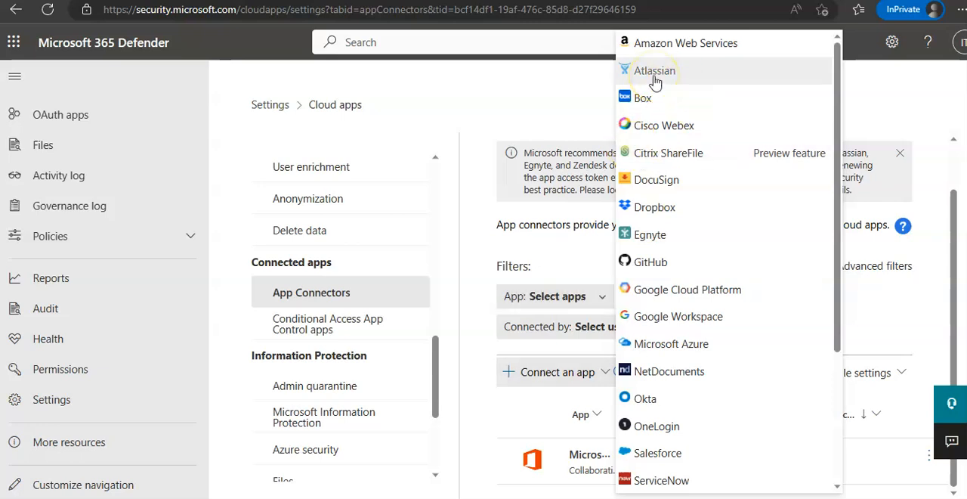
{"action": "left_click", "coordinate": [655, 70]}
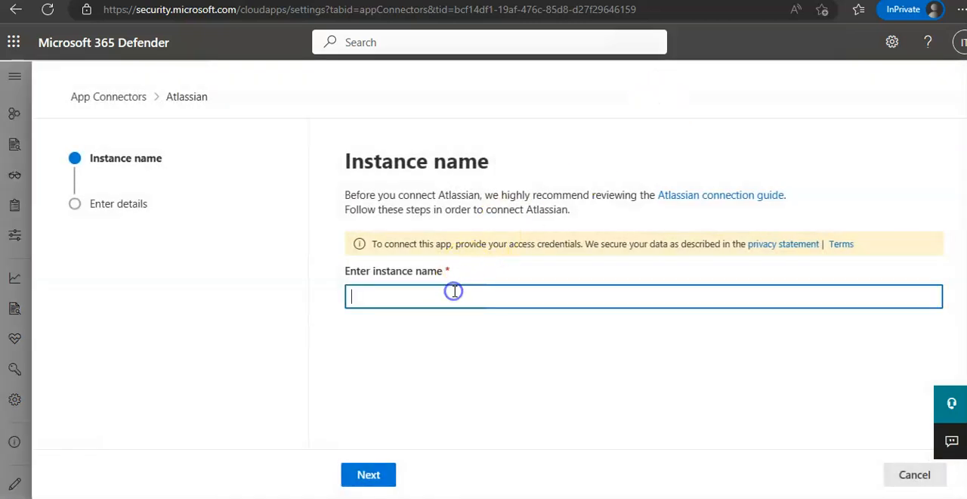
{"action": "left_click", "coordinate": [369, 474]}
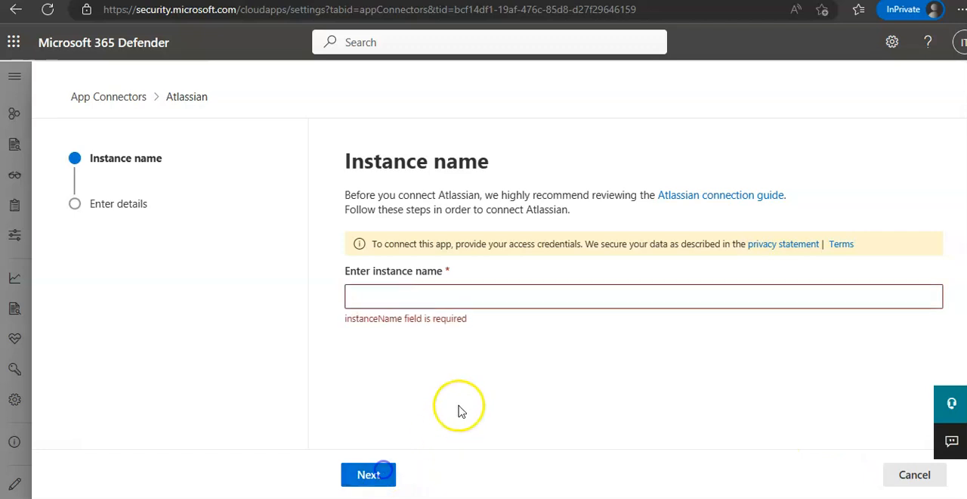
{"action": "type", "text": "test"}
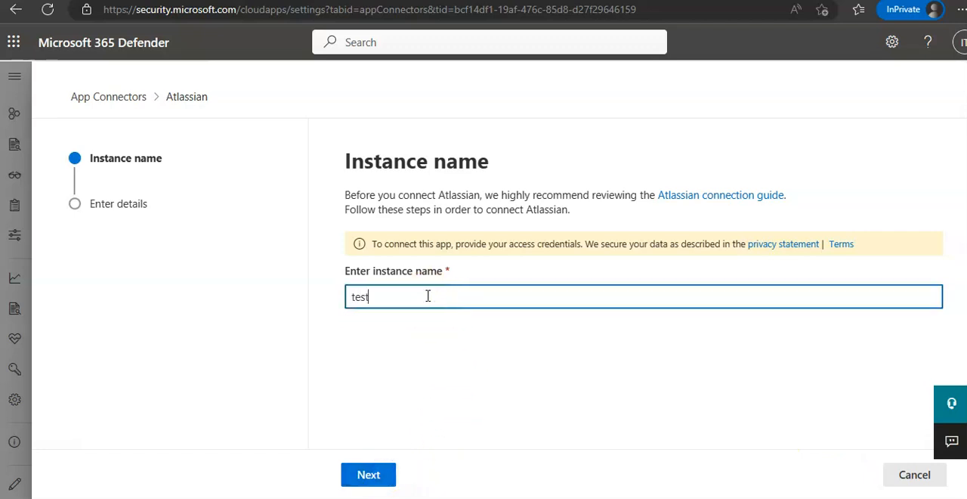
{"action": "left_click", "coordinate": [368, 473]}
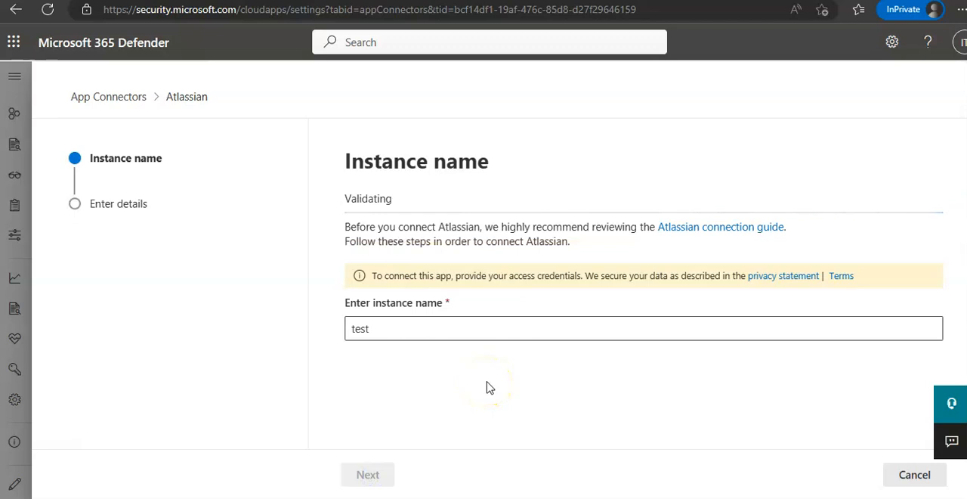
{"action": "left_click", "coordinate": [368, 474]}
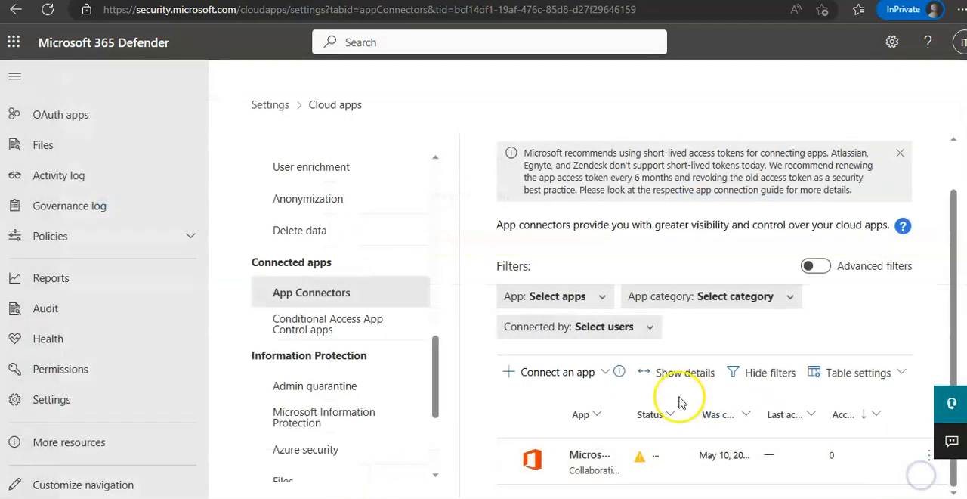
{"action": "left_click", "coordinate": [50, 399]}
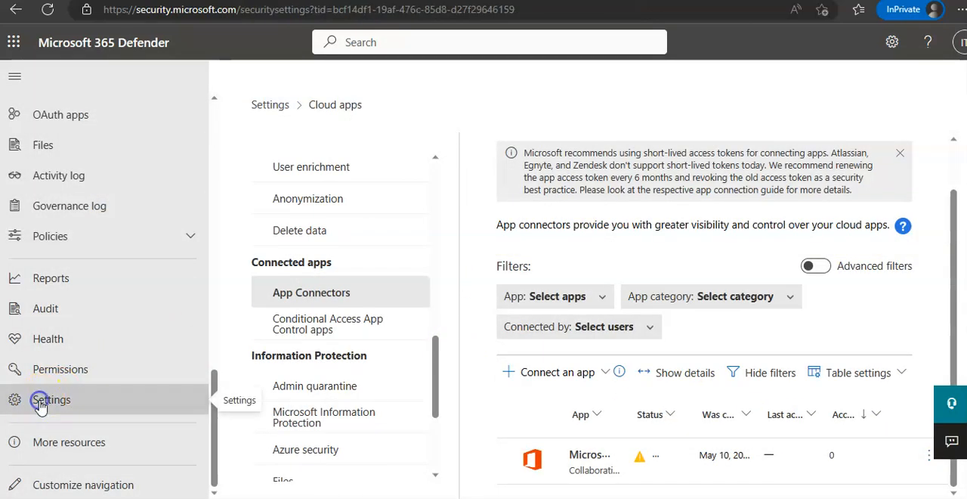
{"action": "left_click", "coordinate": [50, 399]}
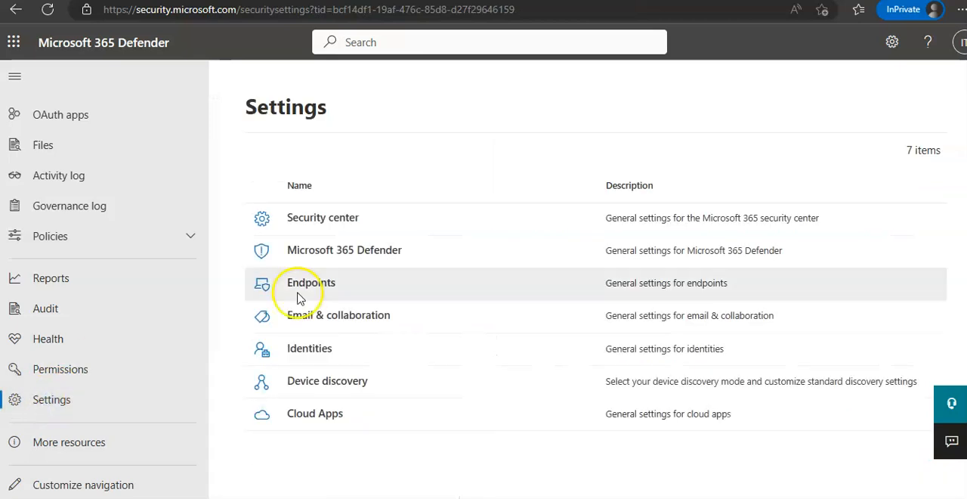
{"action": "left_click", "coordinate": [315, 412]}
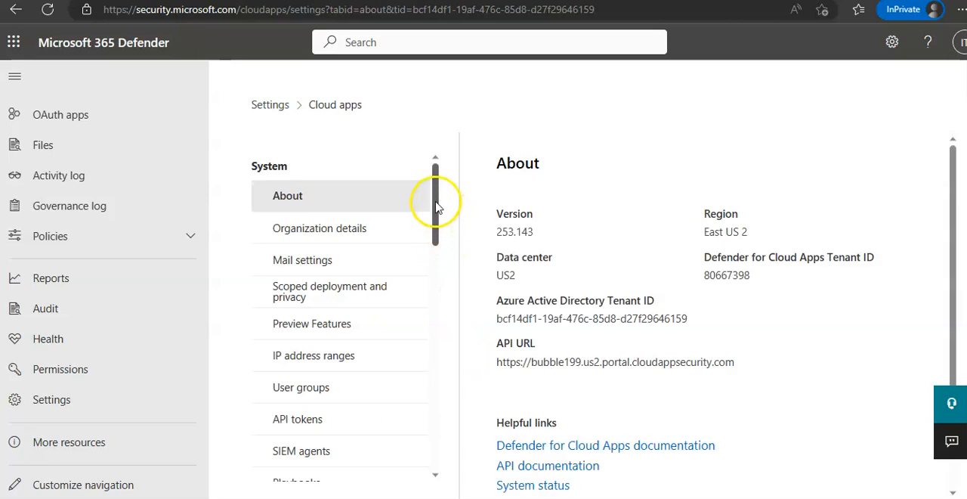
{"action": "scroll", "scroll_direction": "down", "scroll_amount": 3}
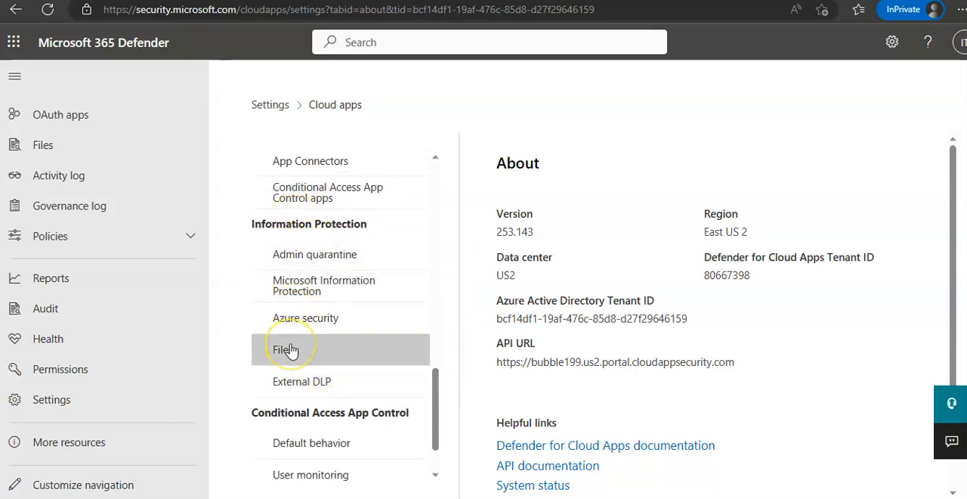
- Tick Enable file monitoring on the Files page under Information Protection
{"action": "left_click", "coordinate": [289, 349]}
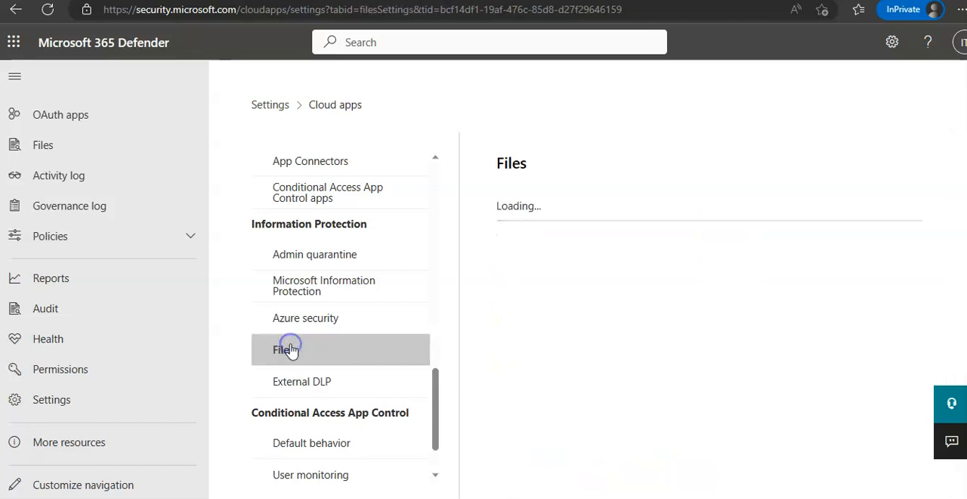
{"action": "left_click", "coordinate": [284, 349]}
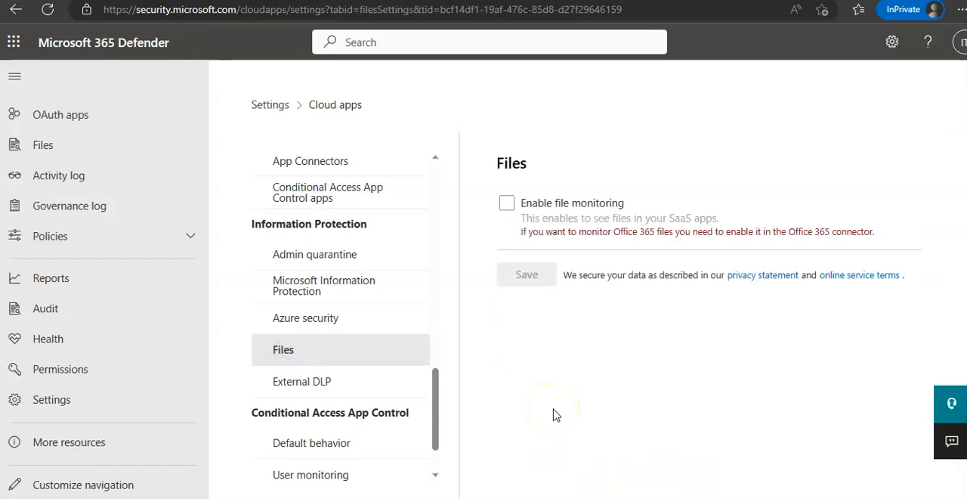
{"action": "mouse_move", "coordinate": [498, 215]}
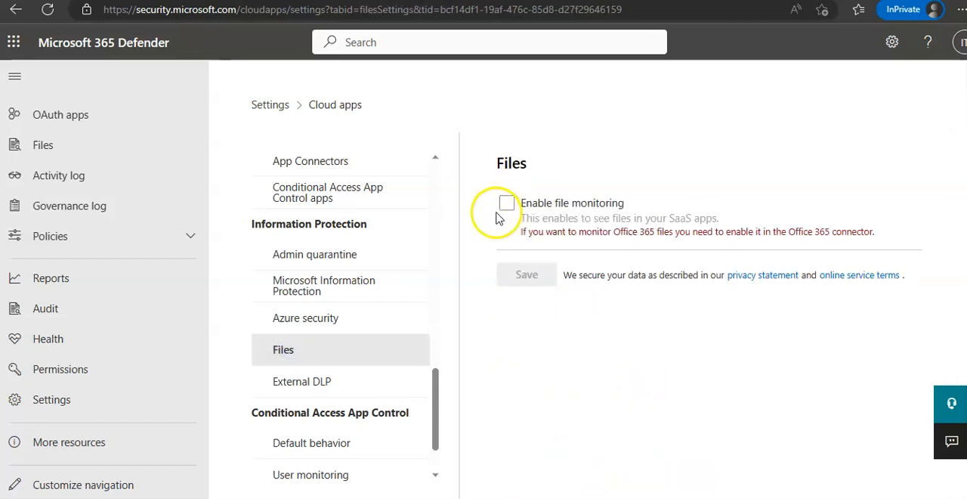
{"action": "left_click", "coordinate": [506, 204]}
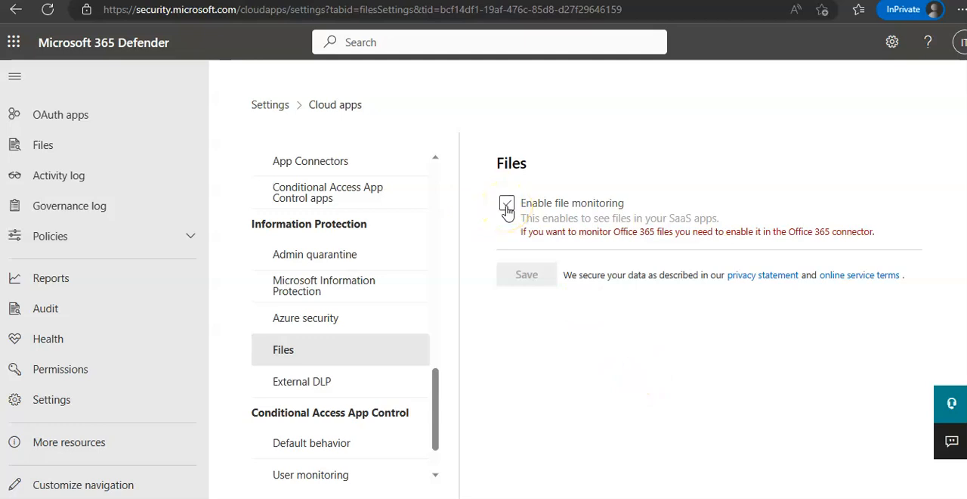
{"action": "left_click", "coordinate": [506, 202]}
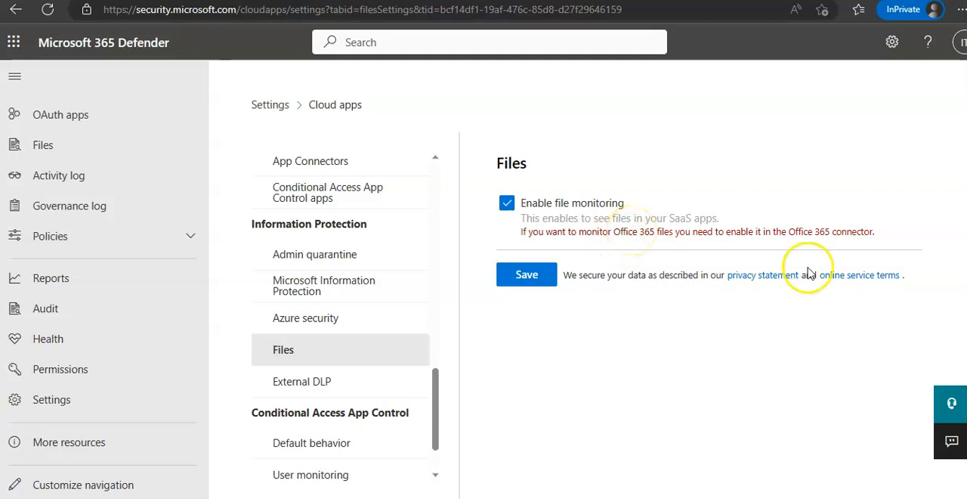
{"action": "mouse_move", "coordinate": [581, 300]}
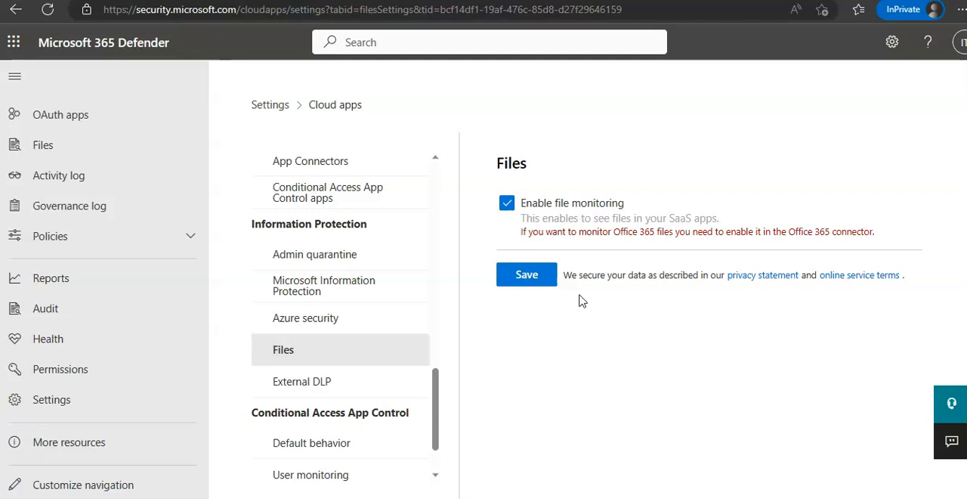
{"action": "mouse_move", "coordinate": [742, 167]}
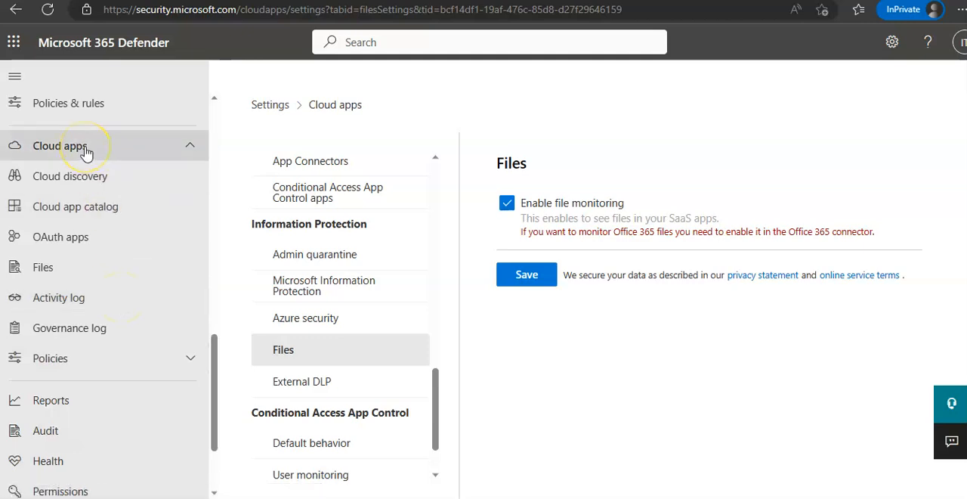
{"action": "mouse_move", "coordinate": [85, 145]}
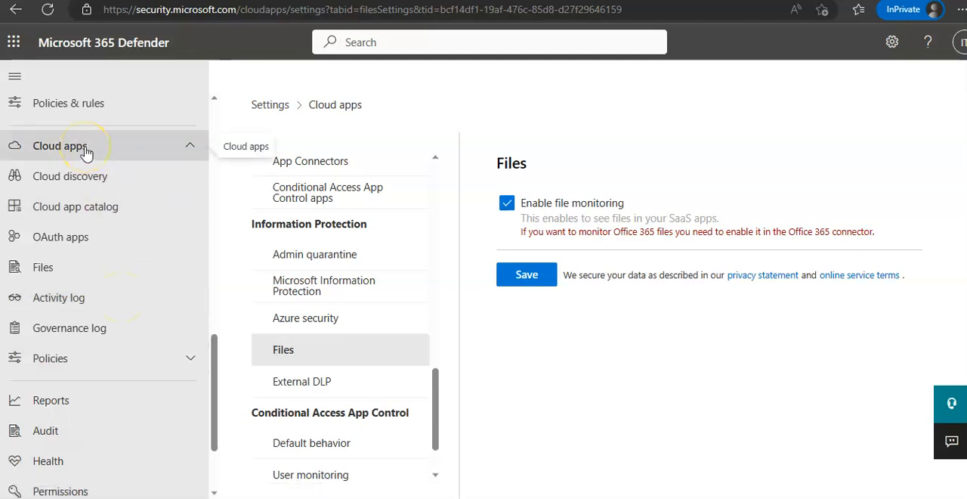
{"action": "mouse_move", "coordinate": [60, 358]}
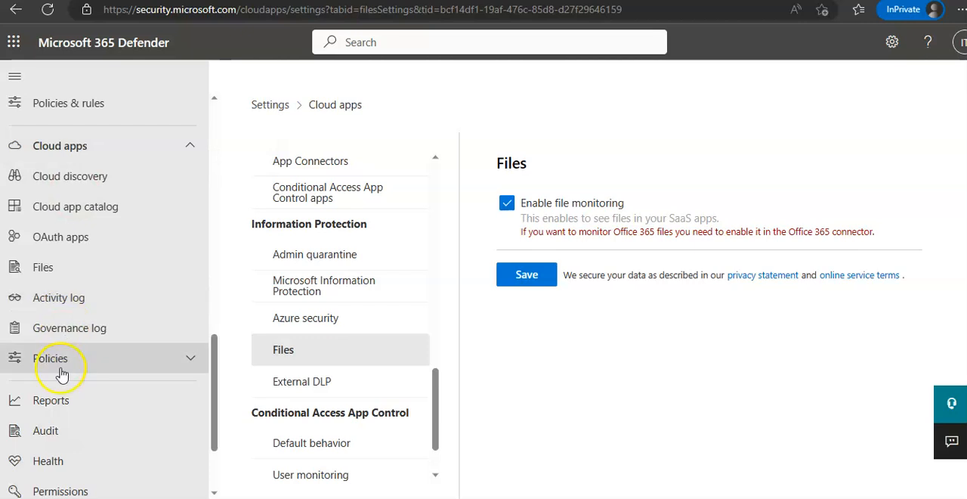
- Expand Cloud apps Policies and select Policy templates
{"action": "left_click", "coordinate": [51, 358]}
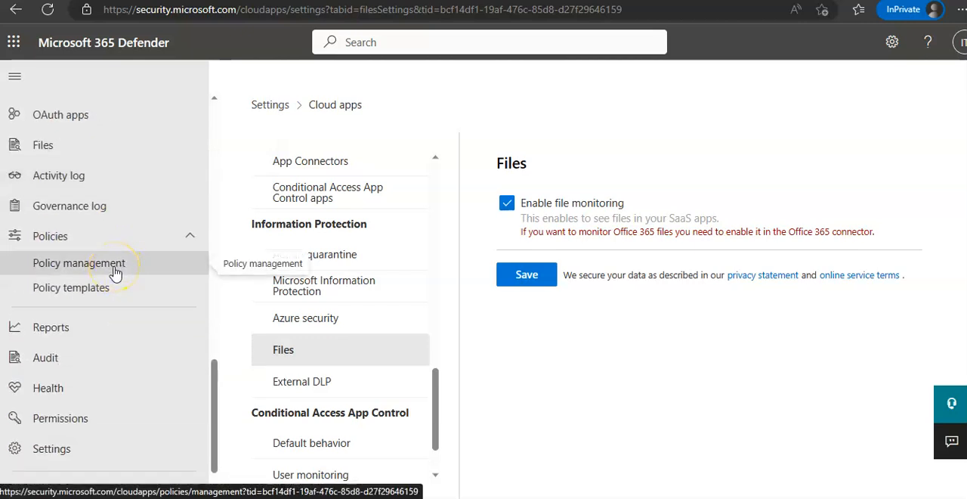
{"action": "left_click", "coordinate": [71, 287]}
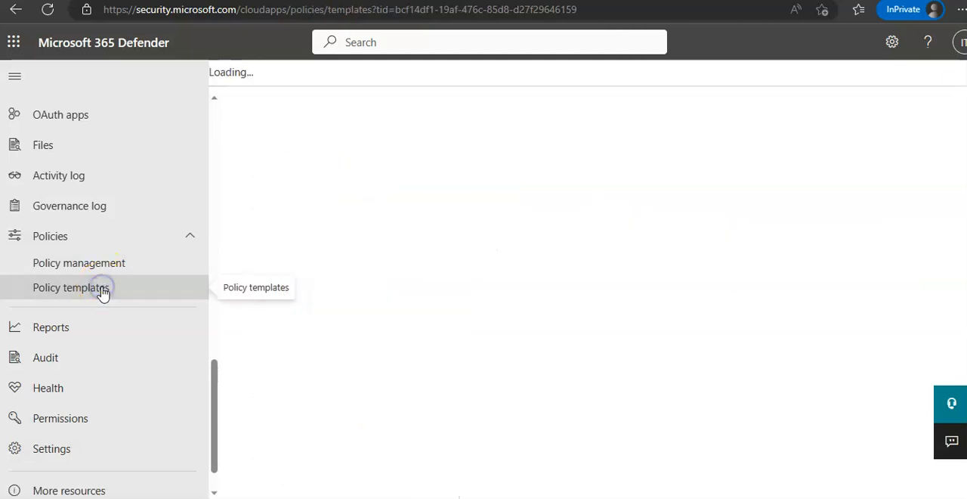
- Create a policy from the 'Administrative activity from a non-corporate IP address' template
{"action": "left_click", "coordinate": [71, 288]}
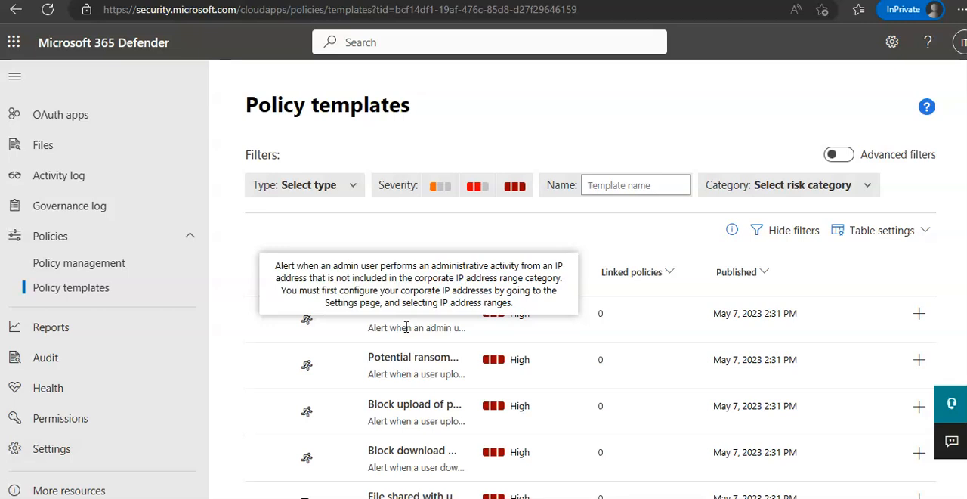
{"action": "mouse_move", "coordinate": [469, 259]}
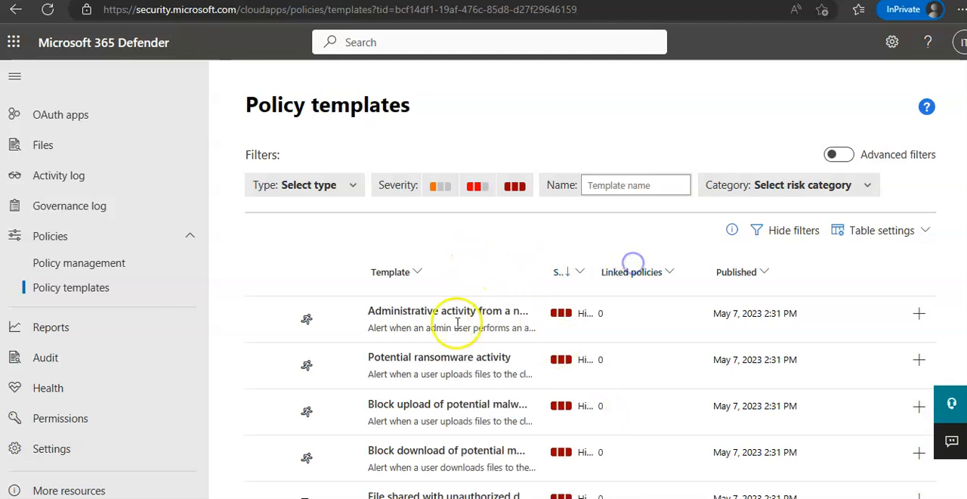
{"action": "mouse_move", "coordinate": [447, 310]}
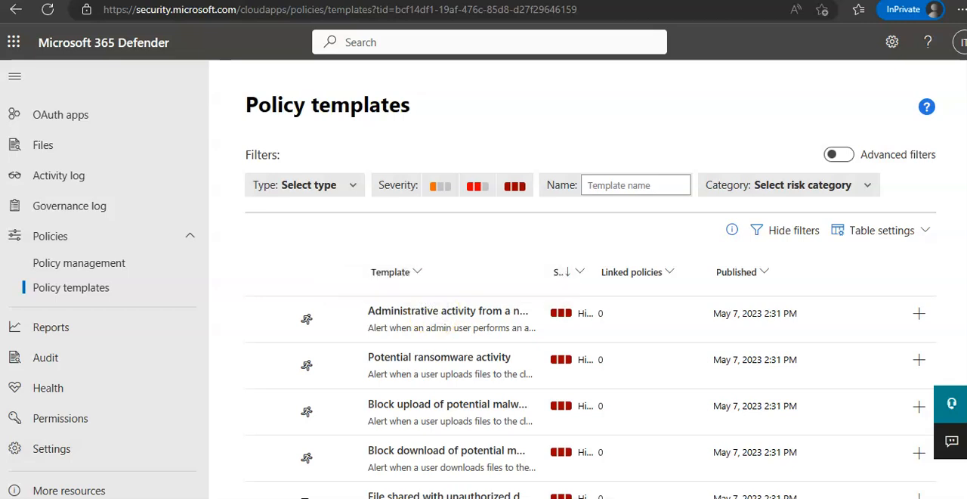
{"action": "left_click", "coordinate": [920, 313]}
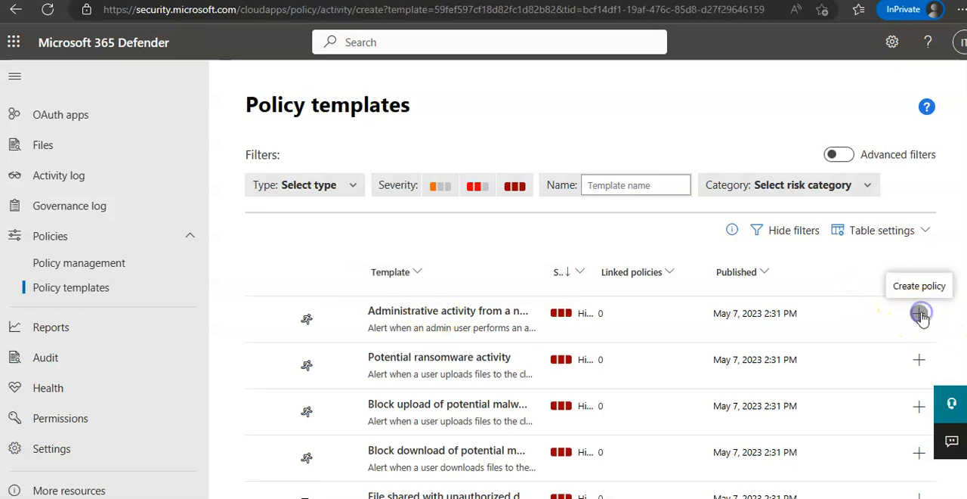
{"action": "left_click", "coordinate": [920, 313]}
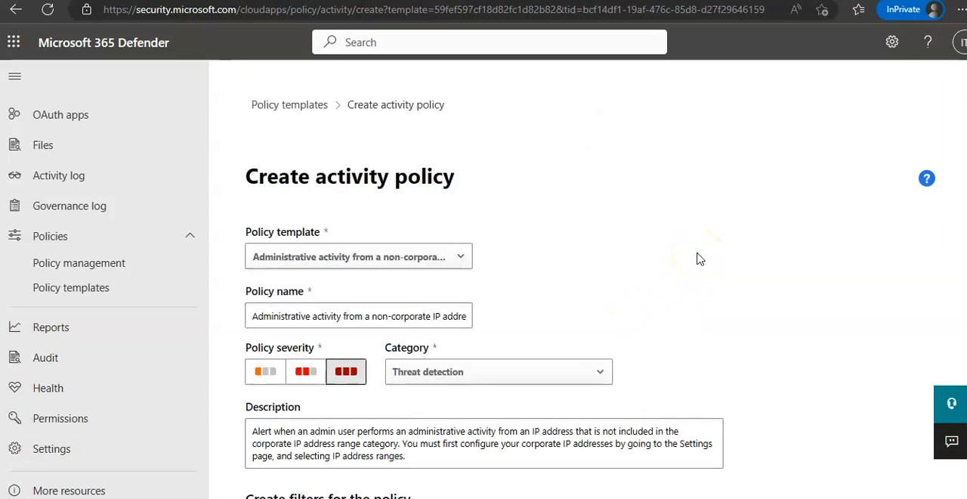
{"action": "mouse_move", "coordinate": [699, 258]}
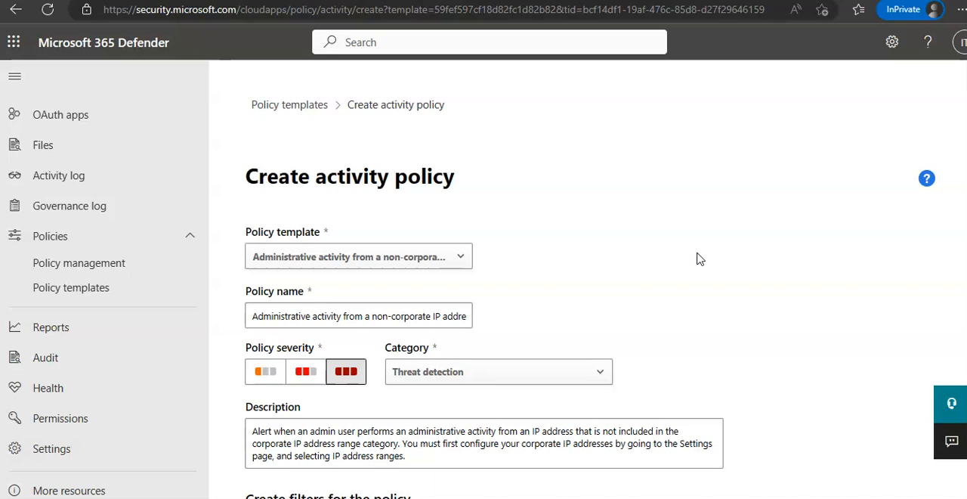
{"action": "scroll", "scroll_direction": "down", "scroll_amount": 3}
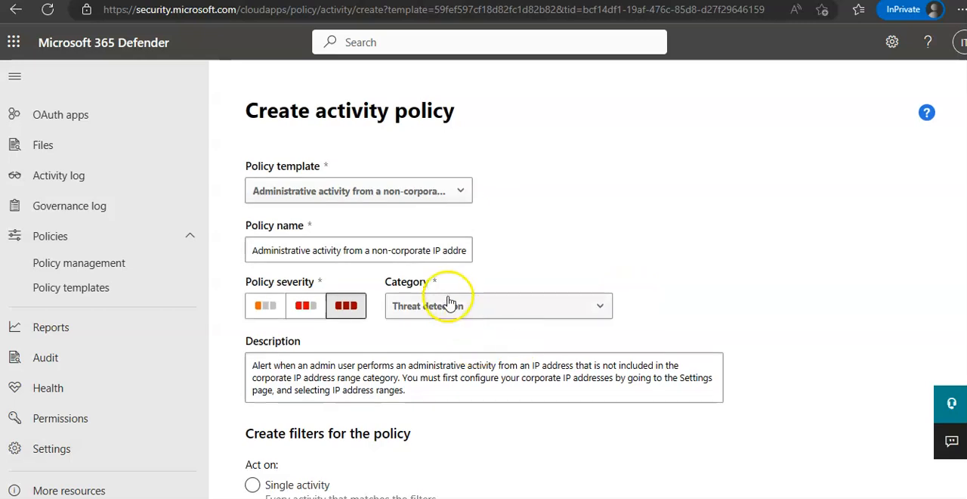
{"action": "scroll", "scroll_direction": "down", "scroll_amount": 3}
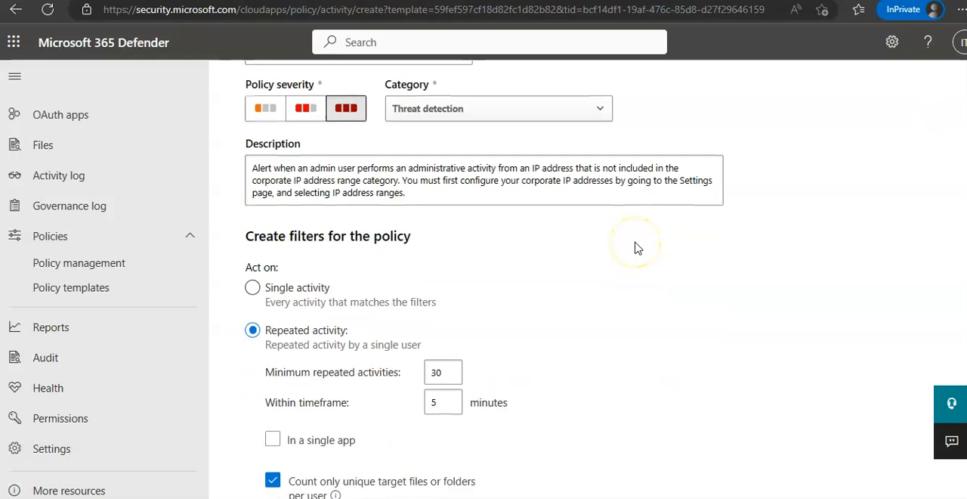
{"action": "scroll", "scroll_direction": "down", "scroll_amount": 3}
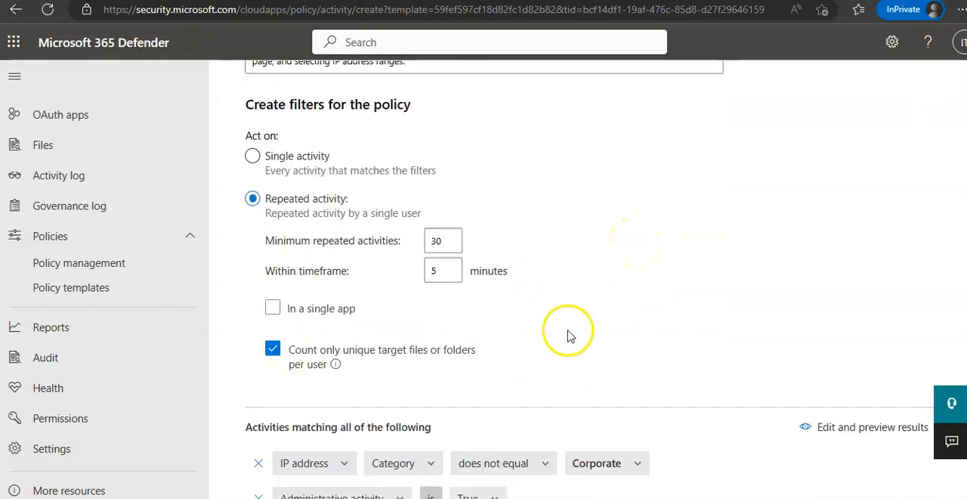
{"action": "scroll", "scroll_direction": "down", "scroll_amount": 3}
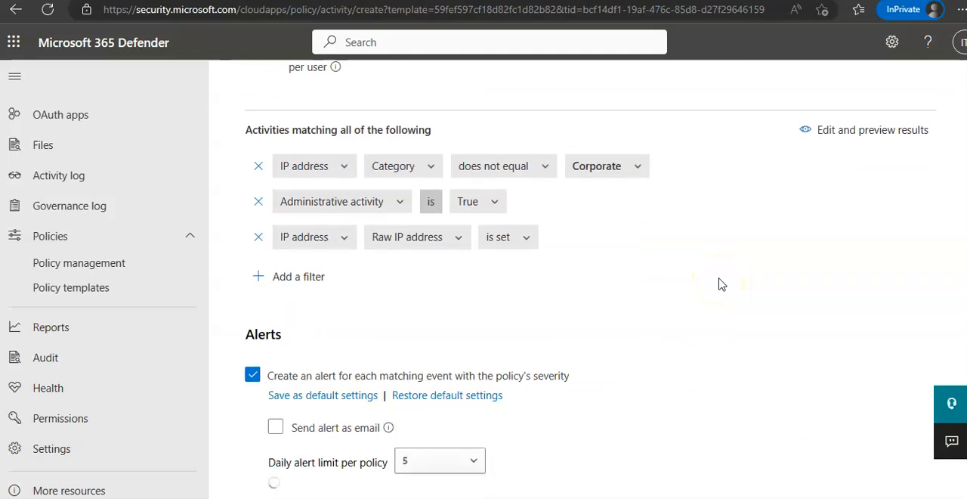
{"action": "scroll", "scroll_direction": "down", "scroll_amount": 3}
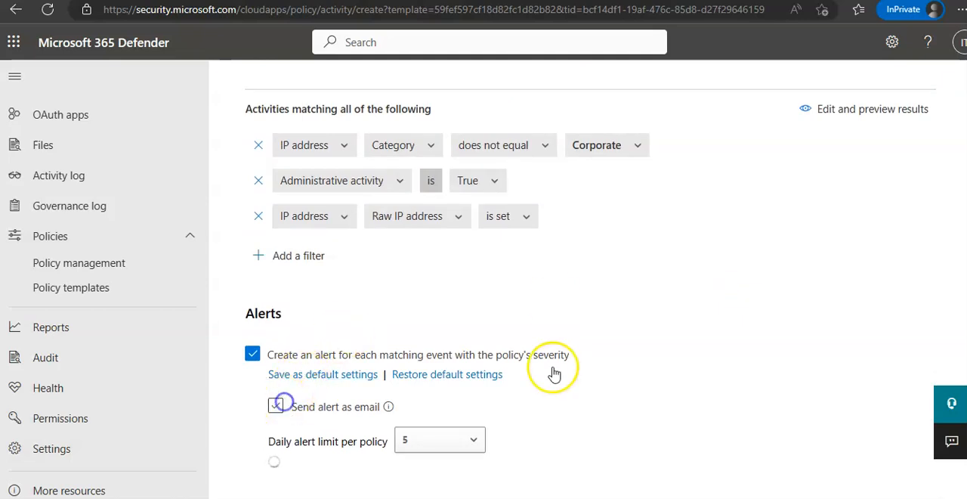
- Enable 'Send alert as email' and focus the recipient address box
{"action": "left_click", "coordinate": [275, 406]}
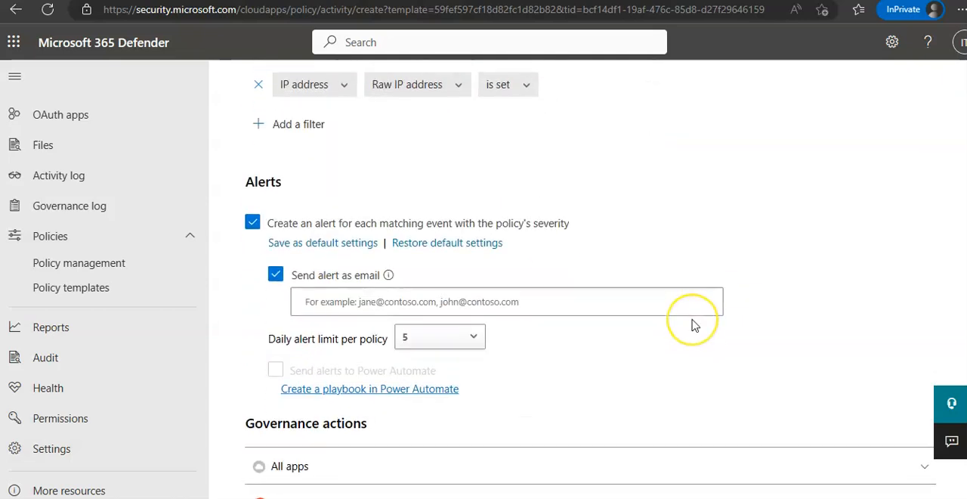
{"action": "left_click", "coordinate": [507, 301]}
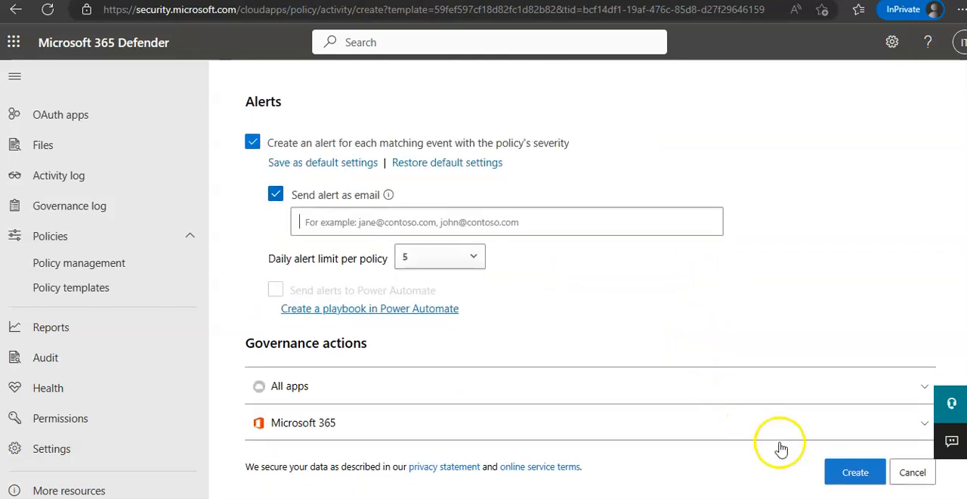
{"action": "mouse_move", "coordinate": [582, 230]}
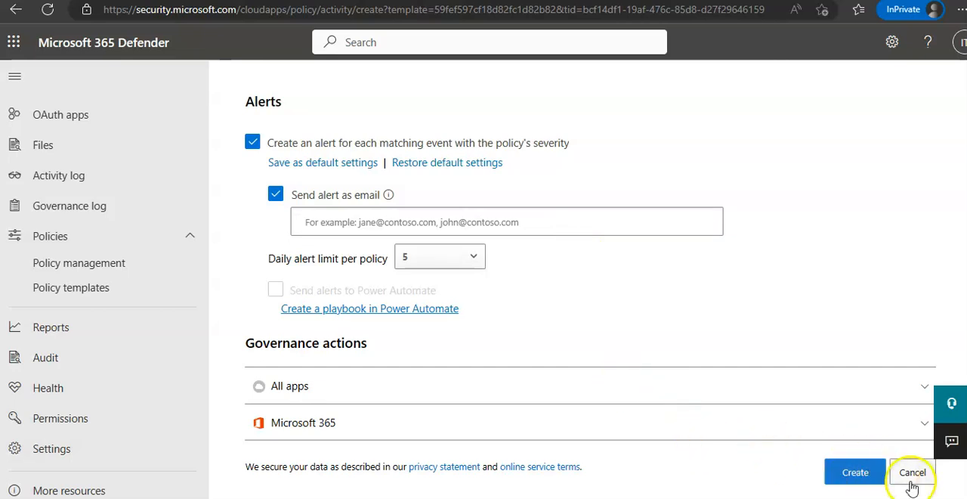
- Cancel the activity policy form to return to Policy management
{"action": "left_click", "coordinate": [912, 472]}
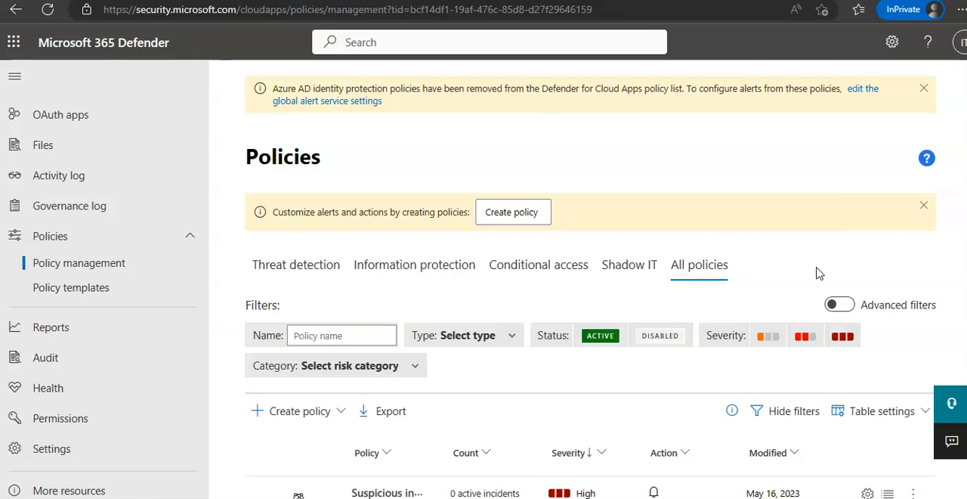
{"action": "mouse_move", "coordinate": [820, 273]}
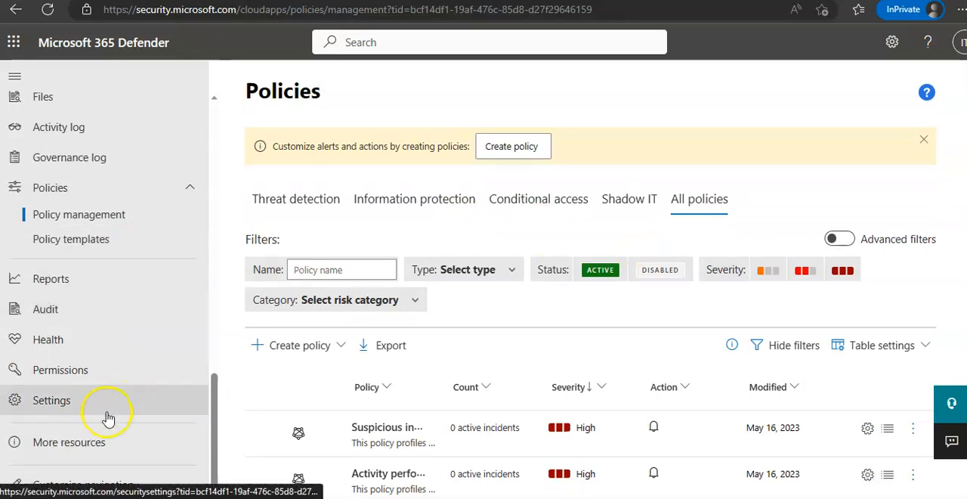
- Go to Settings > Cloud Apps and scroll to the Cloud Discovery options
{"action": "left_click", "coordinate": [51, 400]}
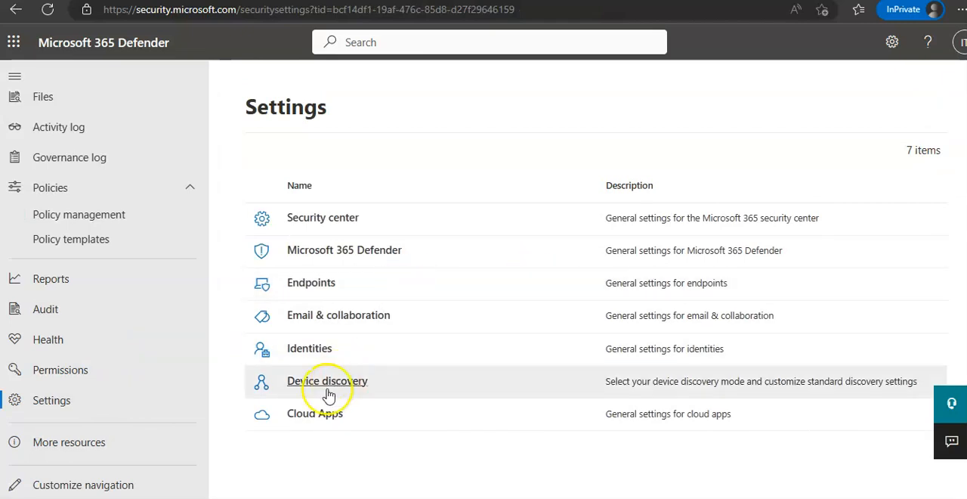
{"action": "left_click", "coordinate": [315, 413]}
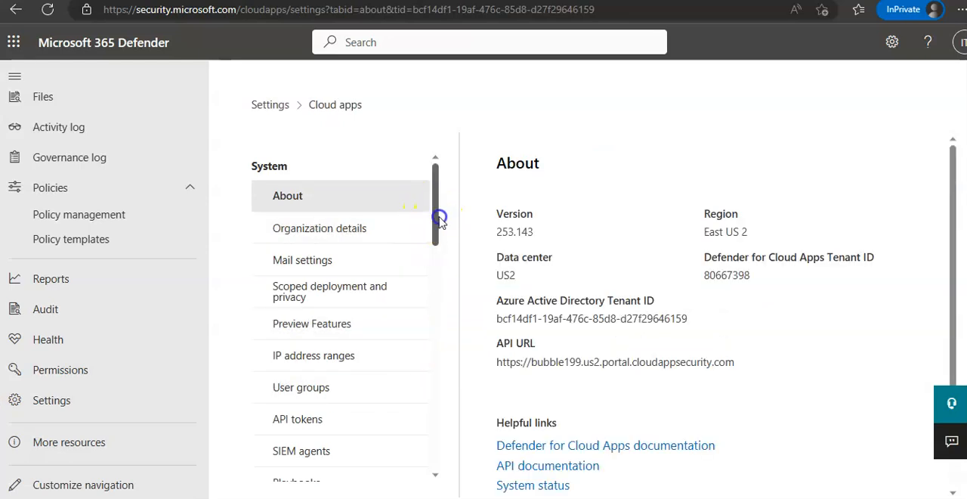
{"action": "scroll", "scroll_direction": "down", "scroll_amount": 3}
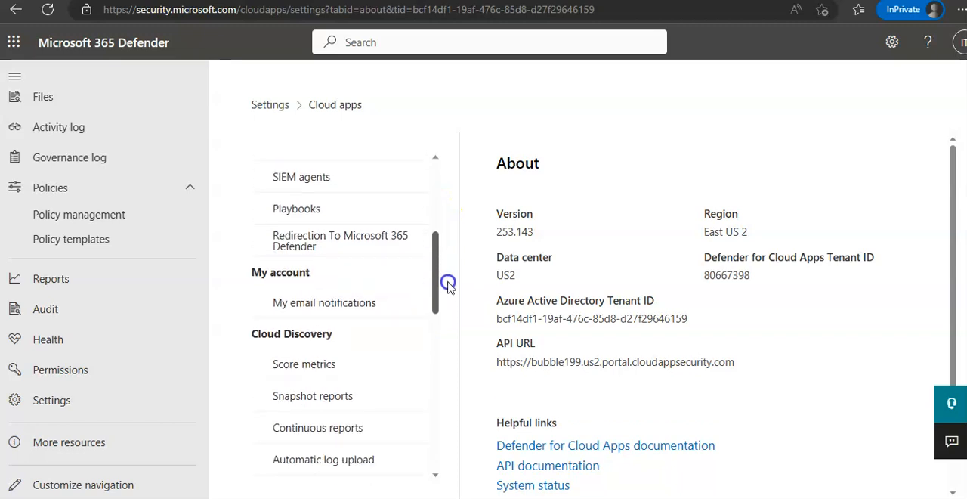
{"action": "scroll", "scroll_direction": "down", "scroll_amount": 3}
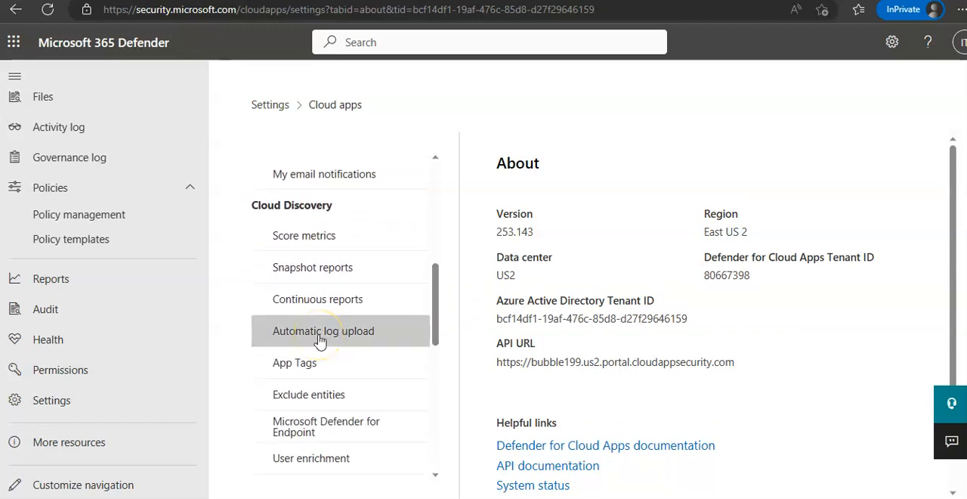
- Open Automatic log upload under Cloud Discovery and begin 'Add data source'
{"action": "left_click", "coordinate": [324, 331]}
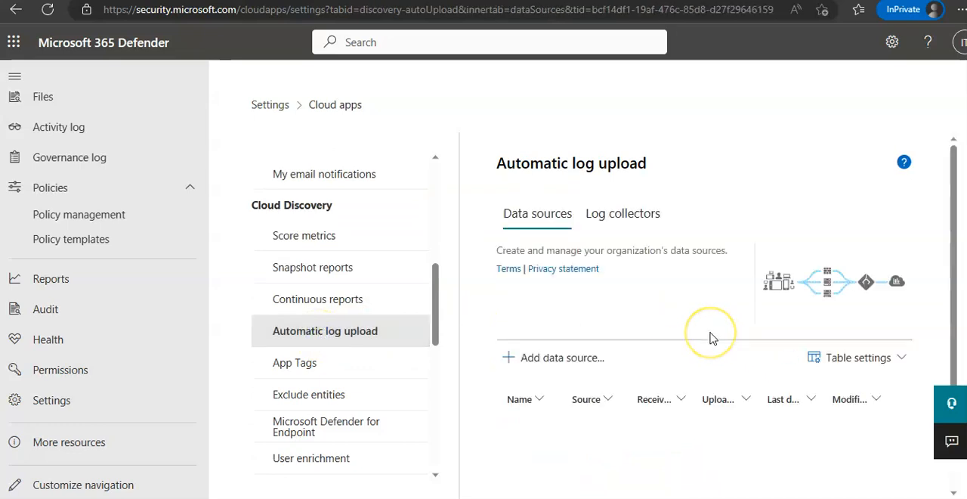
{"action": "mouse_move", "coordinate": [554, 269]}
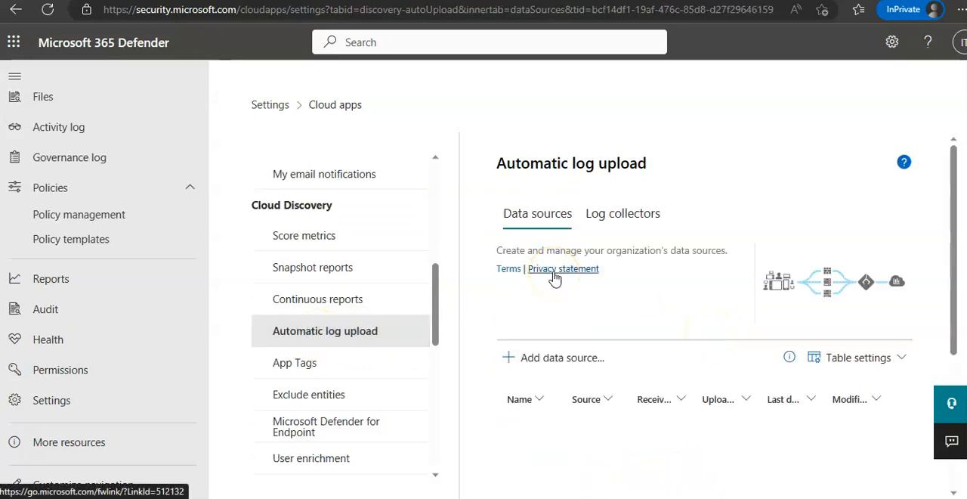
{"action": "left_click", "coordinate": [562, 356]}
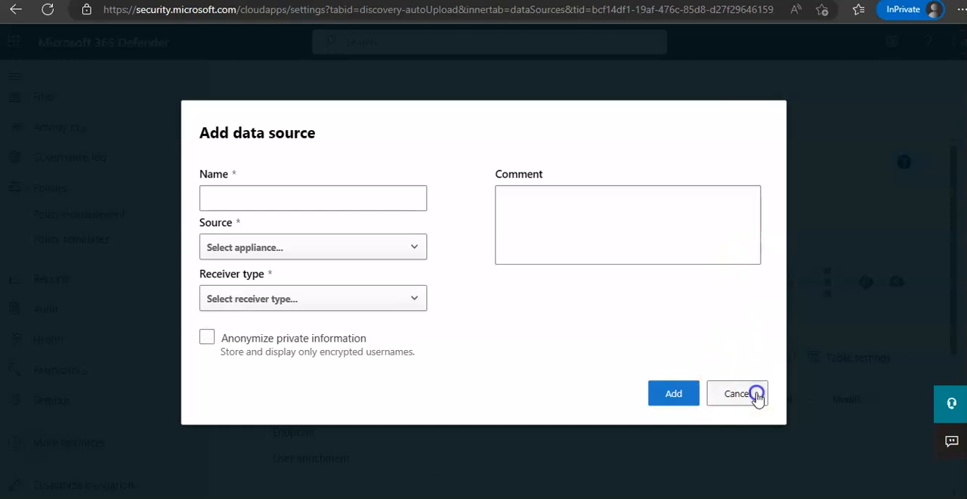
- Cancel the Add data source dialog and switch to the Log collectors tab
{"action": "left_click", "coordinate": [736, 393]}
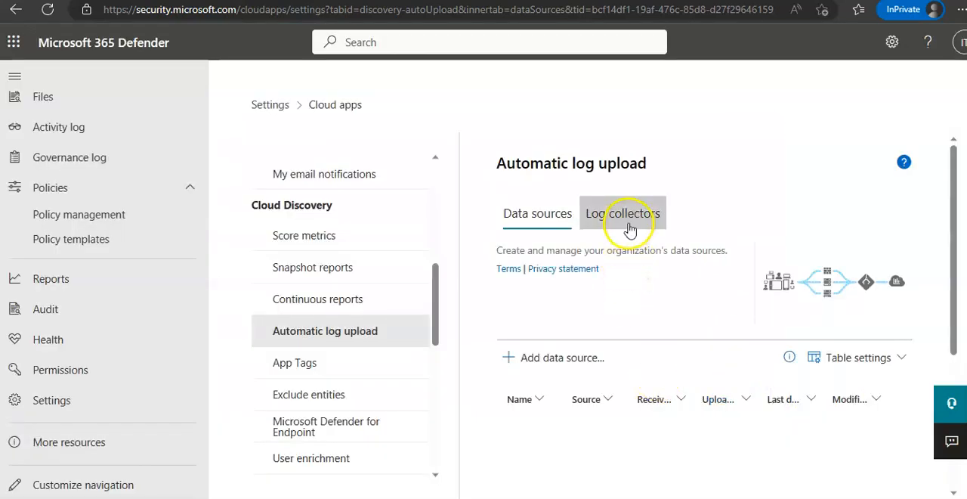
{"action": "left_click", "coordinate": [623, 213]}
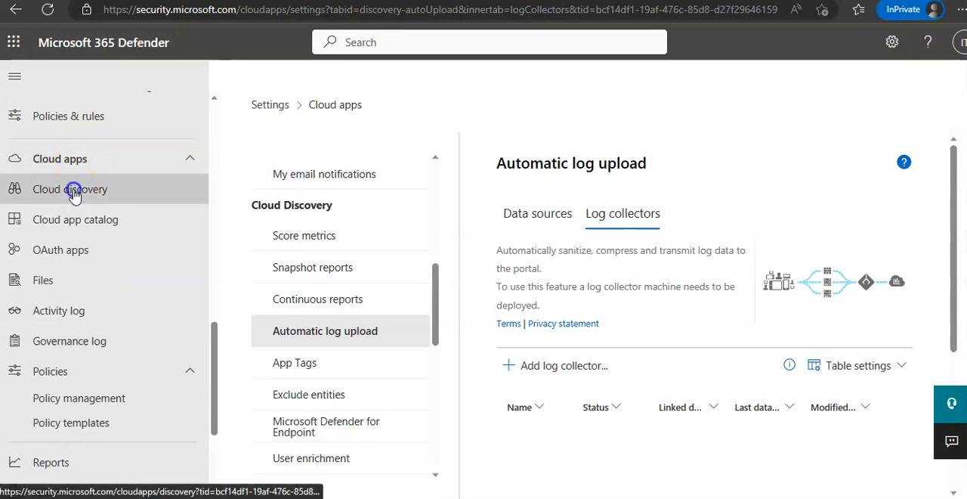
- Open Cloud apps > Cloud discovery and scroll through its empty traffic and risk widgets
{"action": "left_click", "coordinate": [70, 189]}
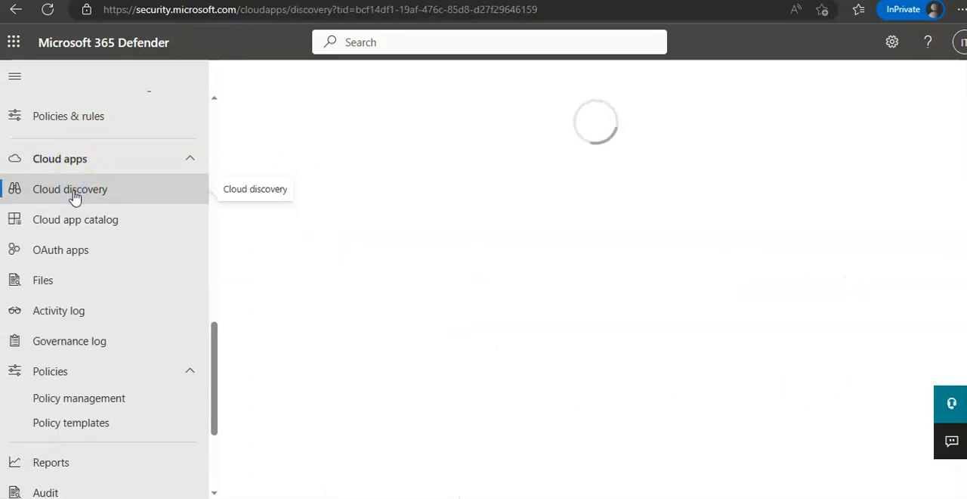
{"action": "left_click", "coordinate": [70, 189]}
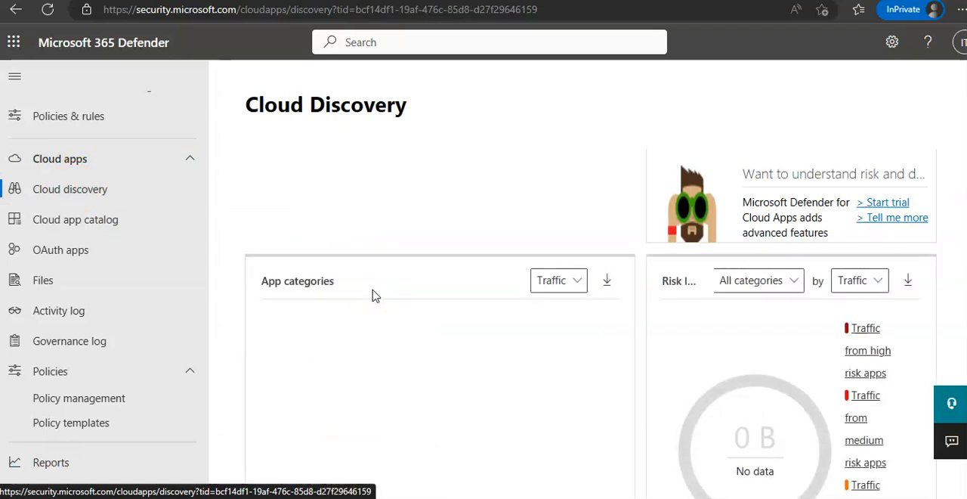
{"action": "scroll", "scroll_direction": "down", "scroll_amount": 3}
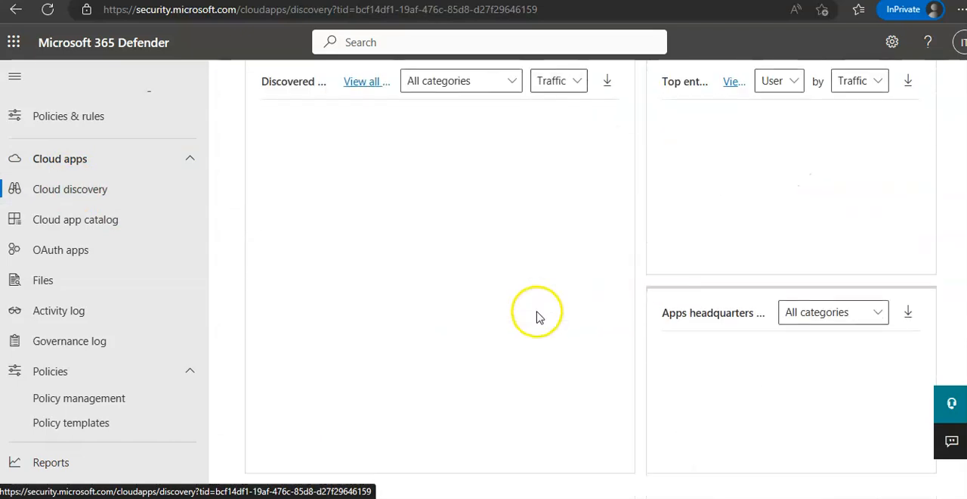
{"action": "scroll", "scroll_direction": "down", "scroll_amount": 3}
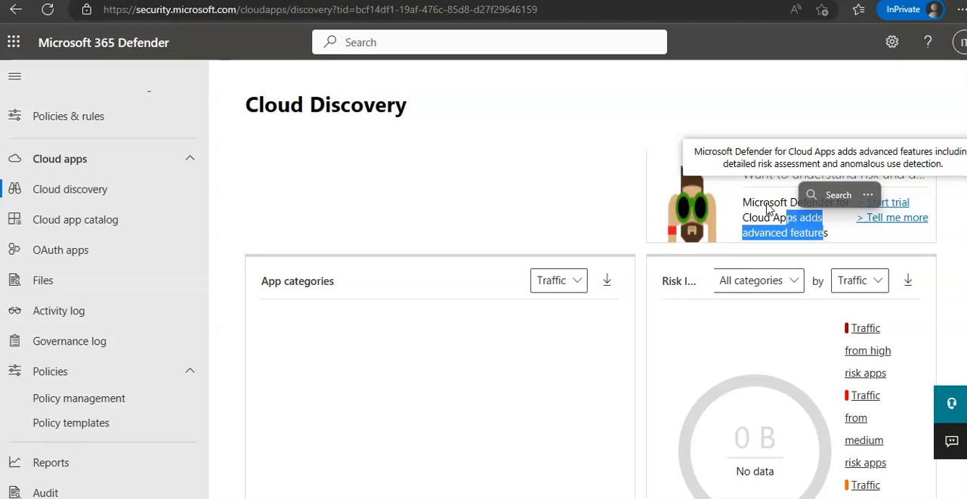
{"action": "mouse_move", "coordinate": [338, 293]}
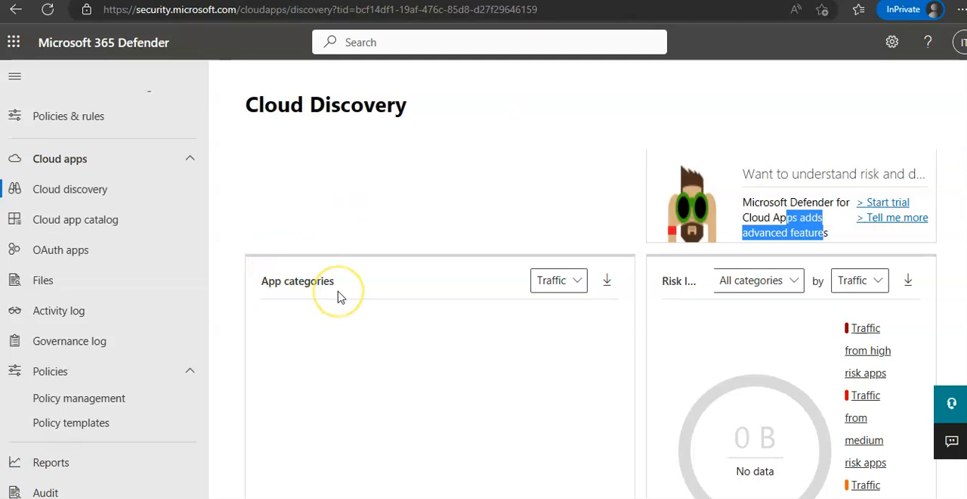